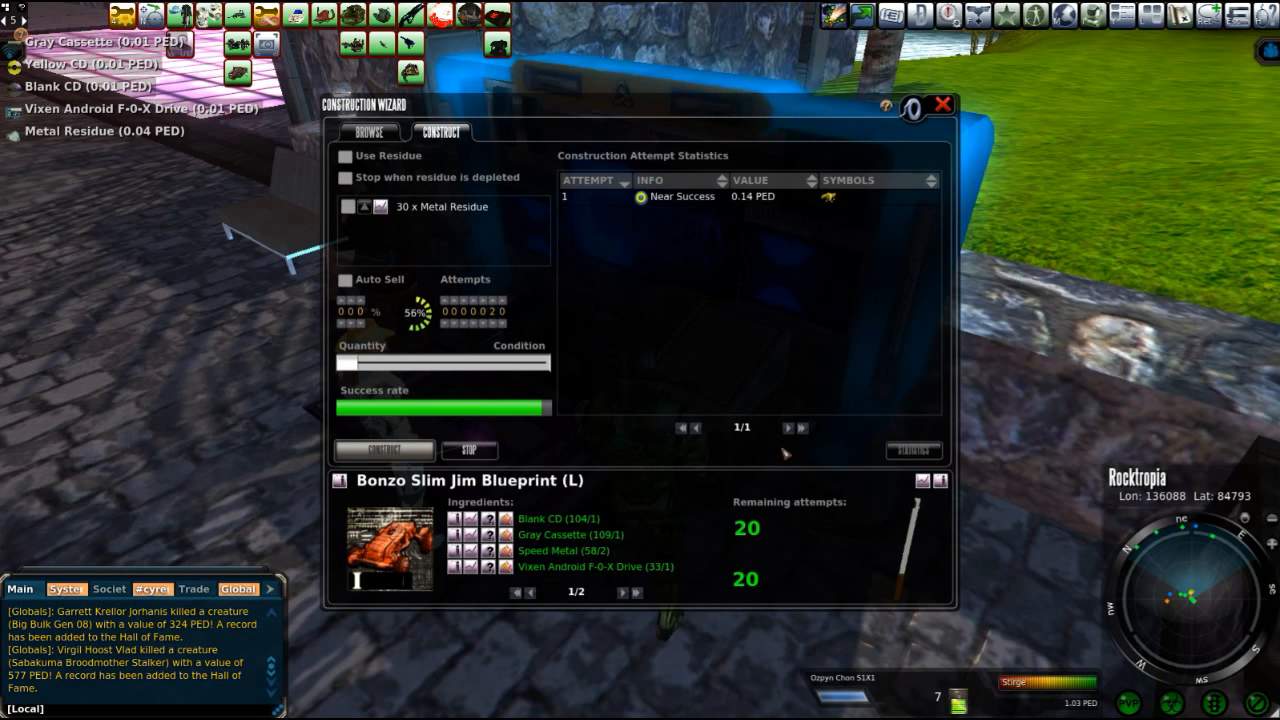
Run two more Construct batches with the Bonzo Slim Jim Blueprint, reaching 11 attempts.
click(383, 450)
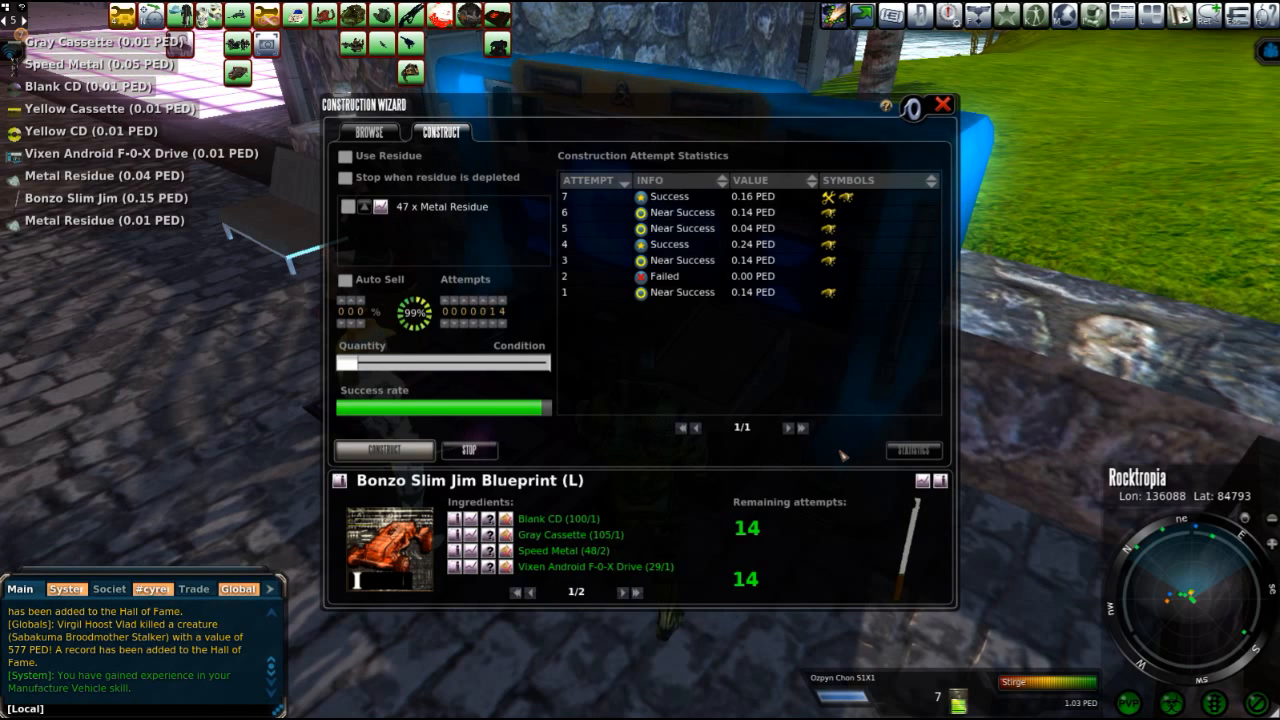
click(383, 450)
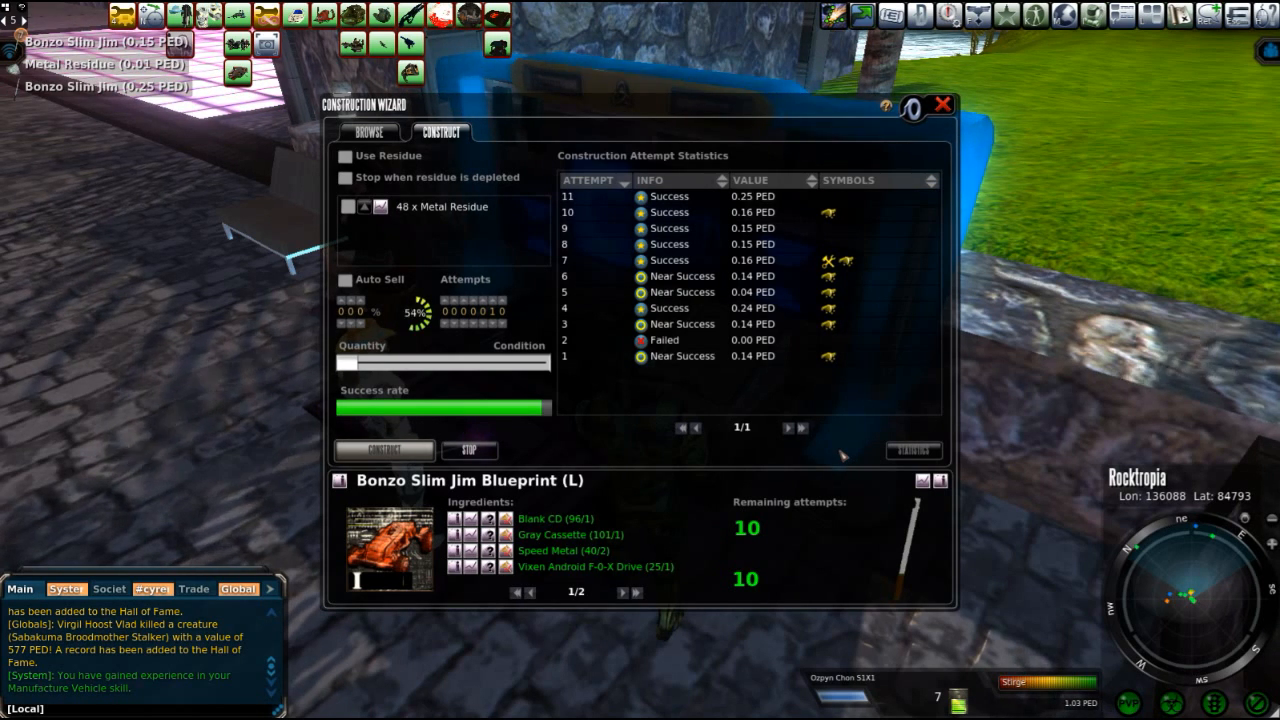
Construct the final ten Bonzo Slim Jim attempts until 0 remain.
click(382, 450)
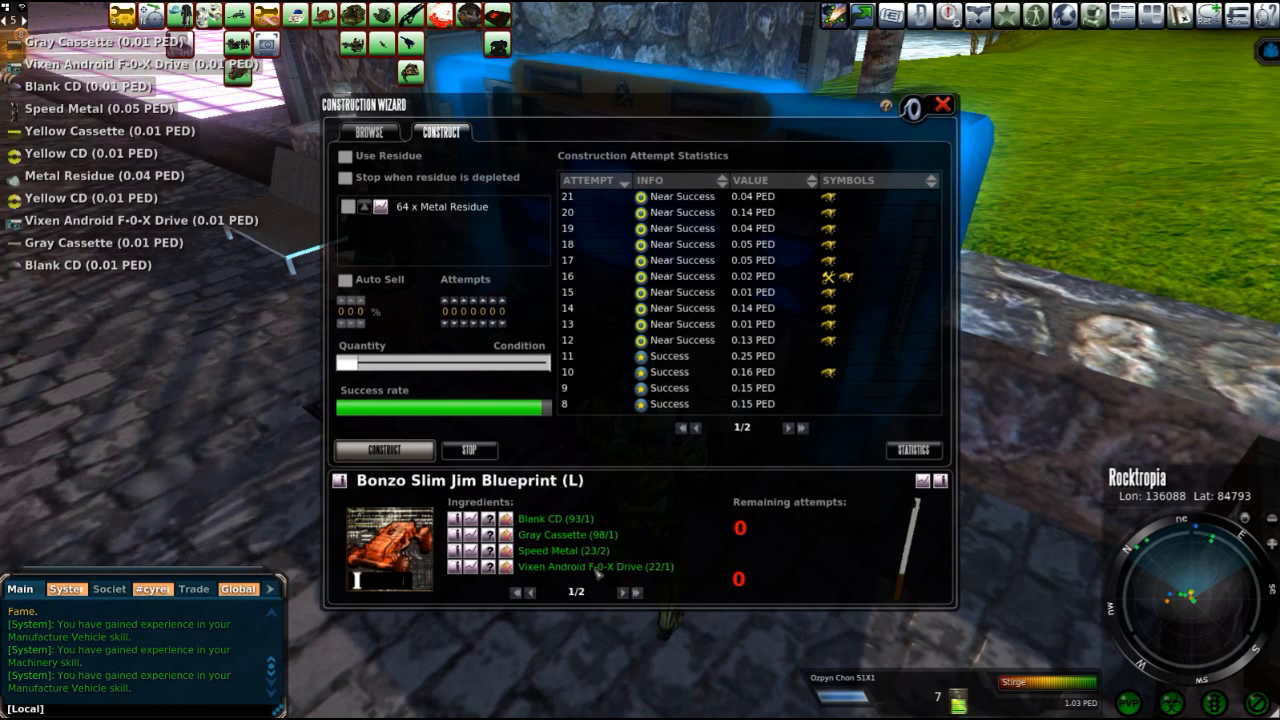
click(621, 592)
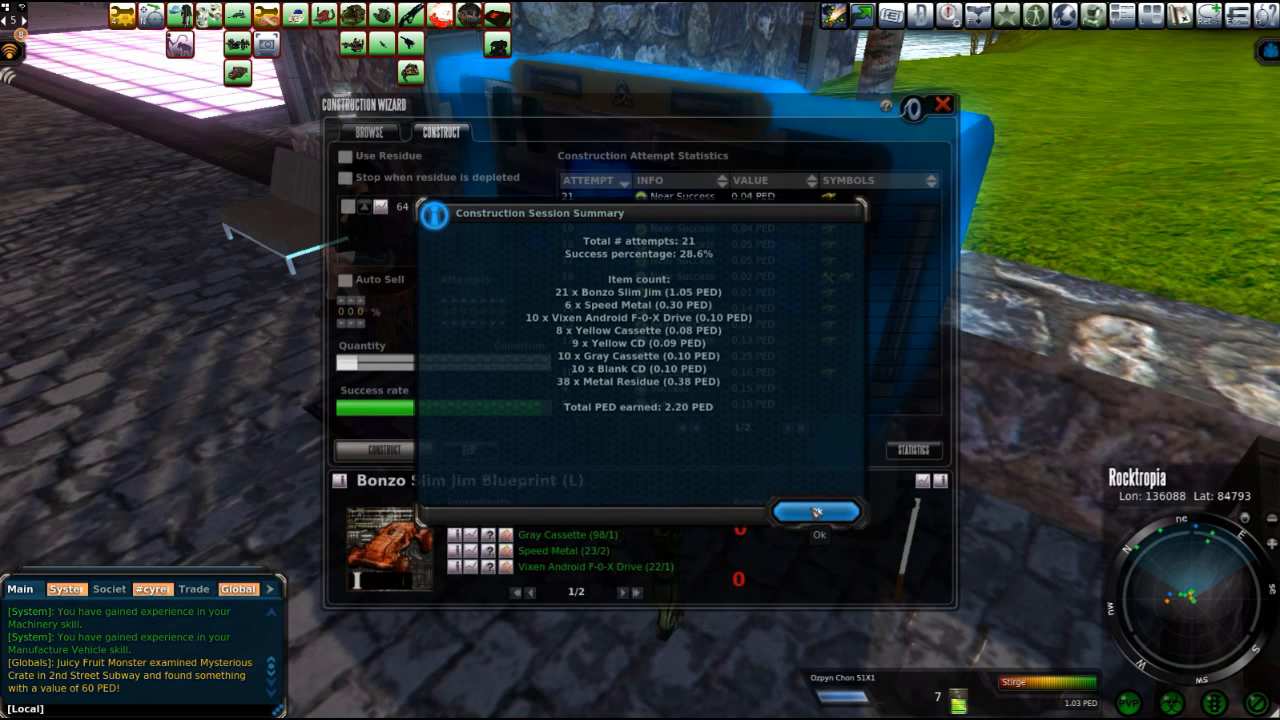
click(818, 511)
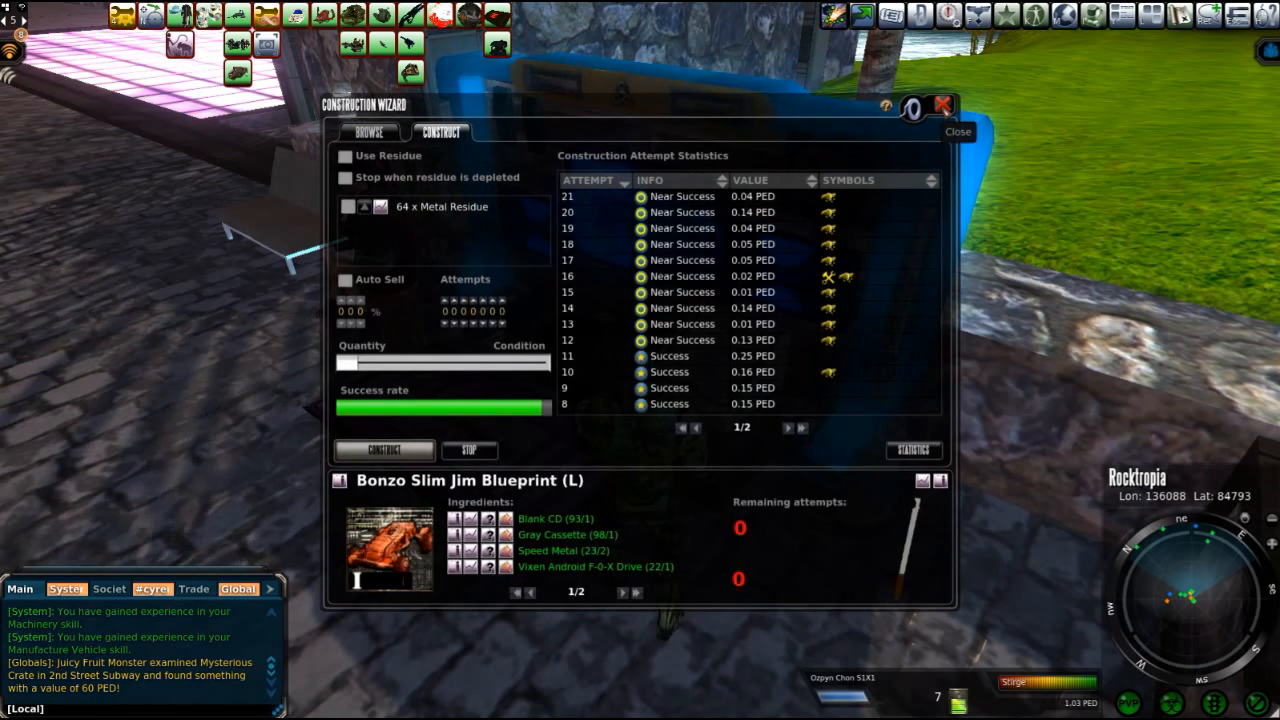